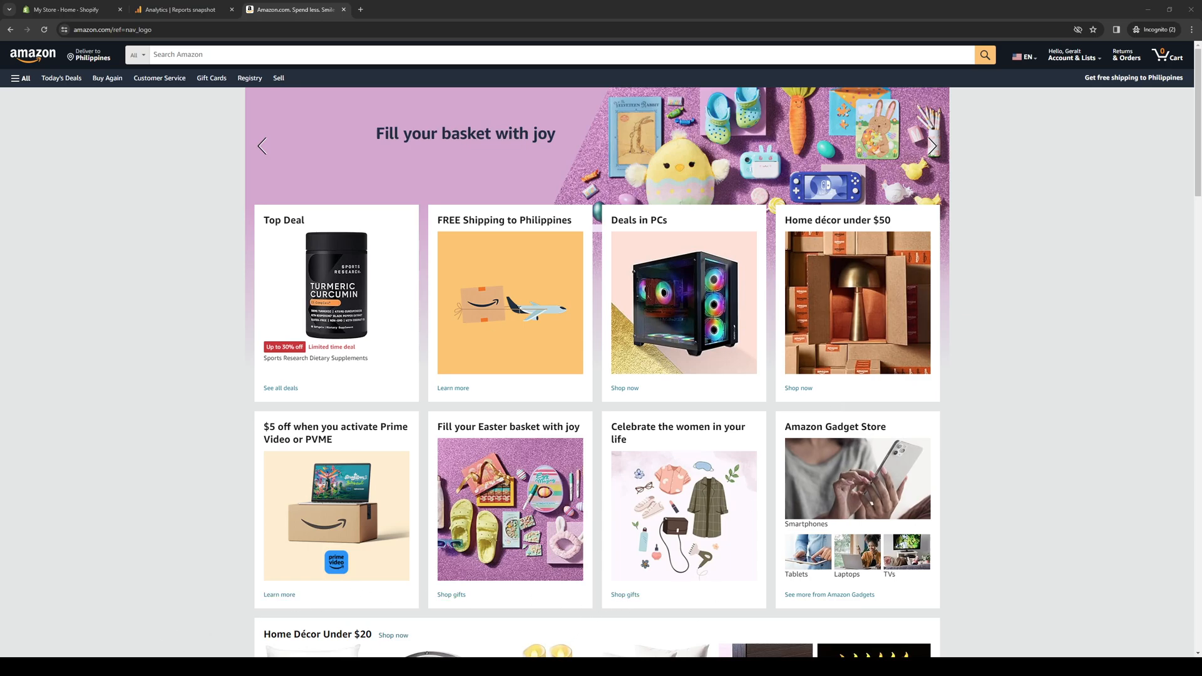
mouse_move(567, 245)
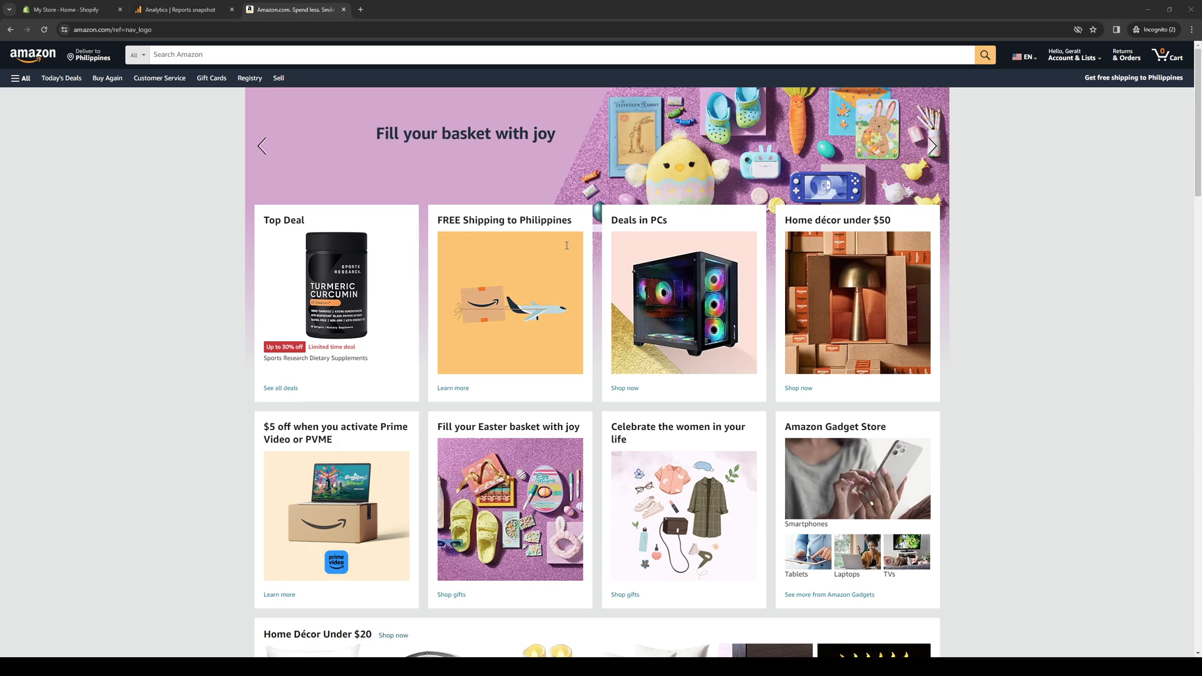
mouse_move(616, 246)
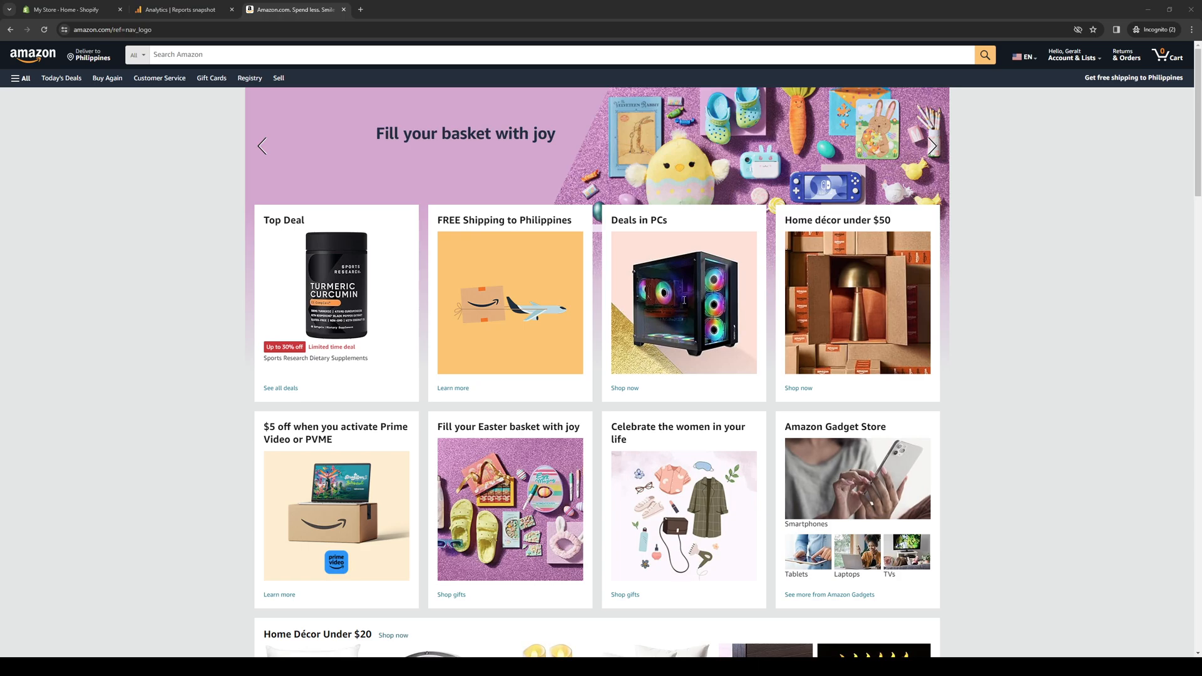
mouse_move(595, 251)
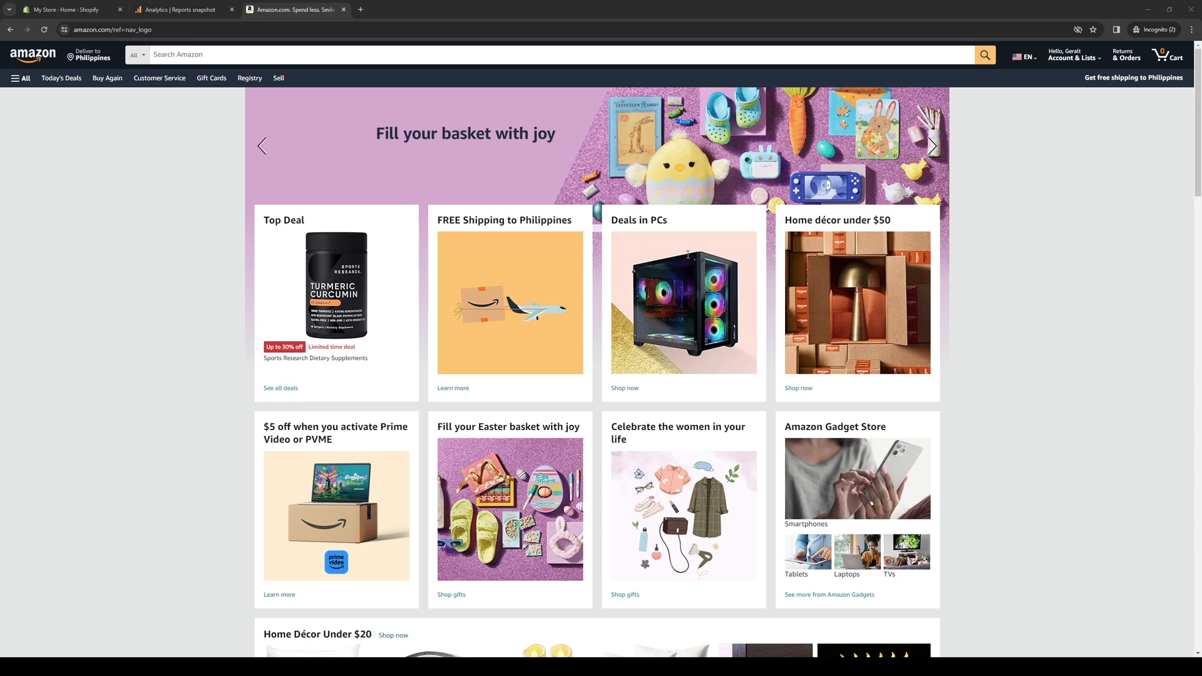
mouse_move(560, 245)
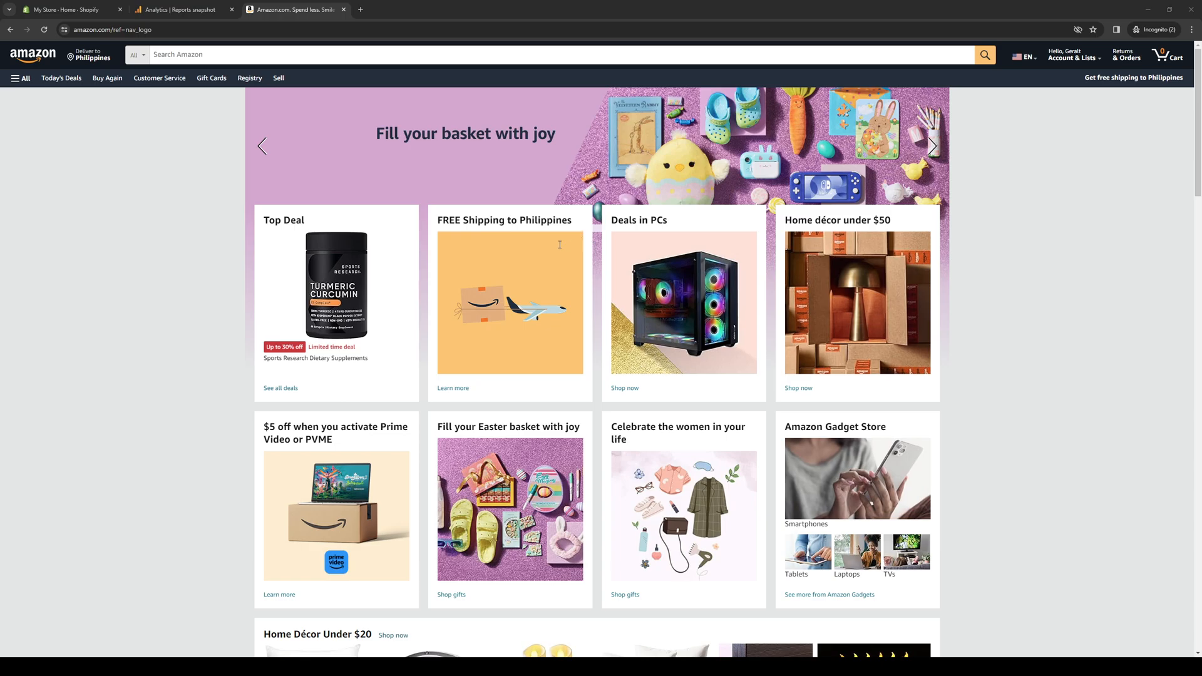
mouse_move(611, 273)
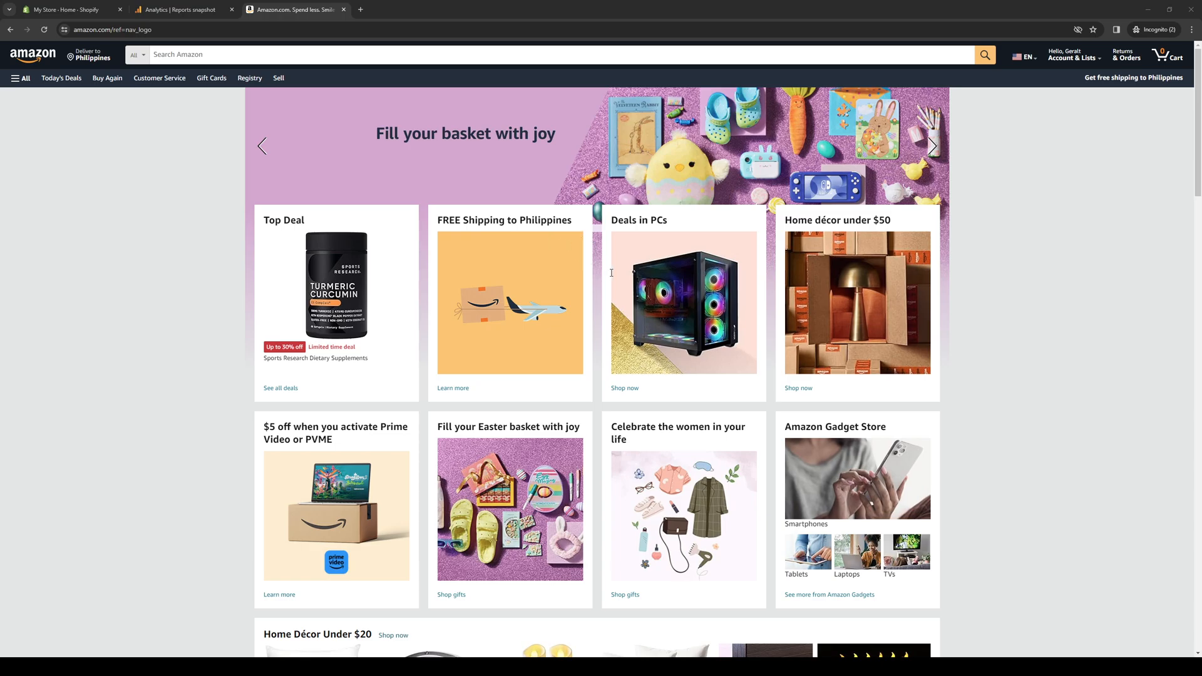
mouse_move(621, 271)
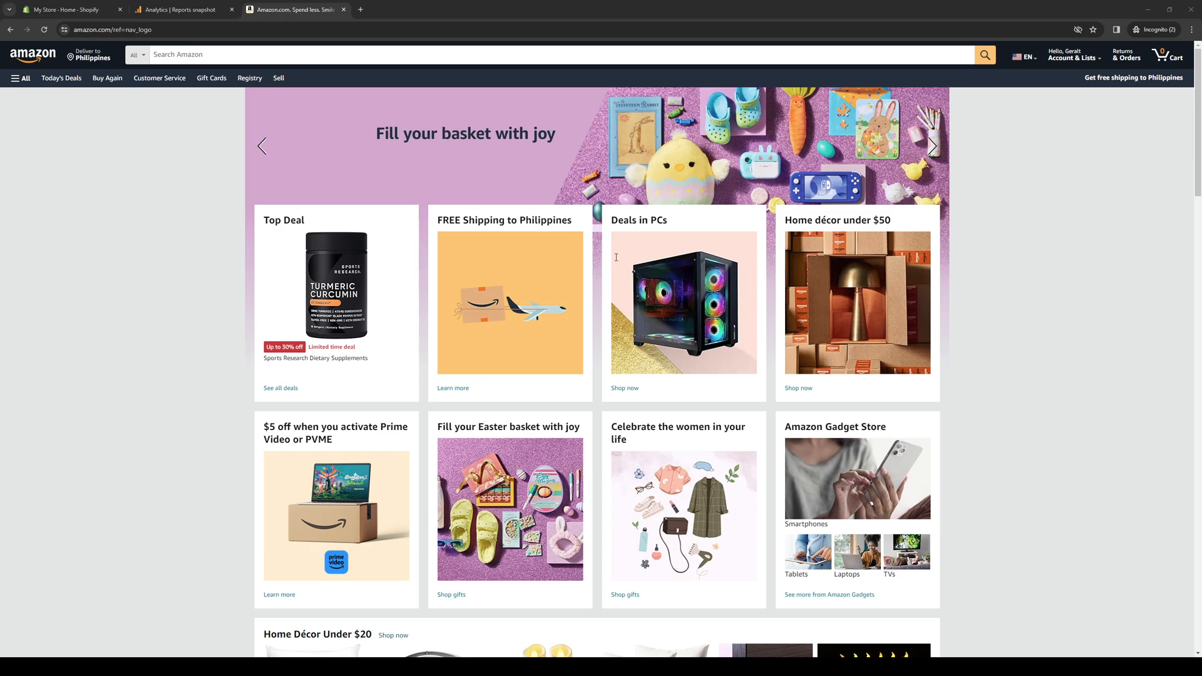
Show the Account & Lists menu with Orders, Recommendations and Sign Out options
scroll("down", 3)
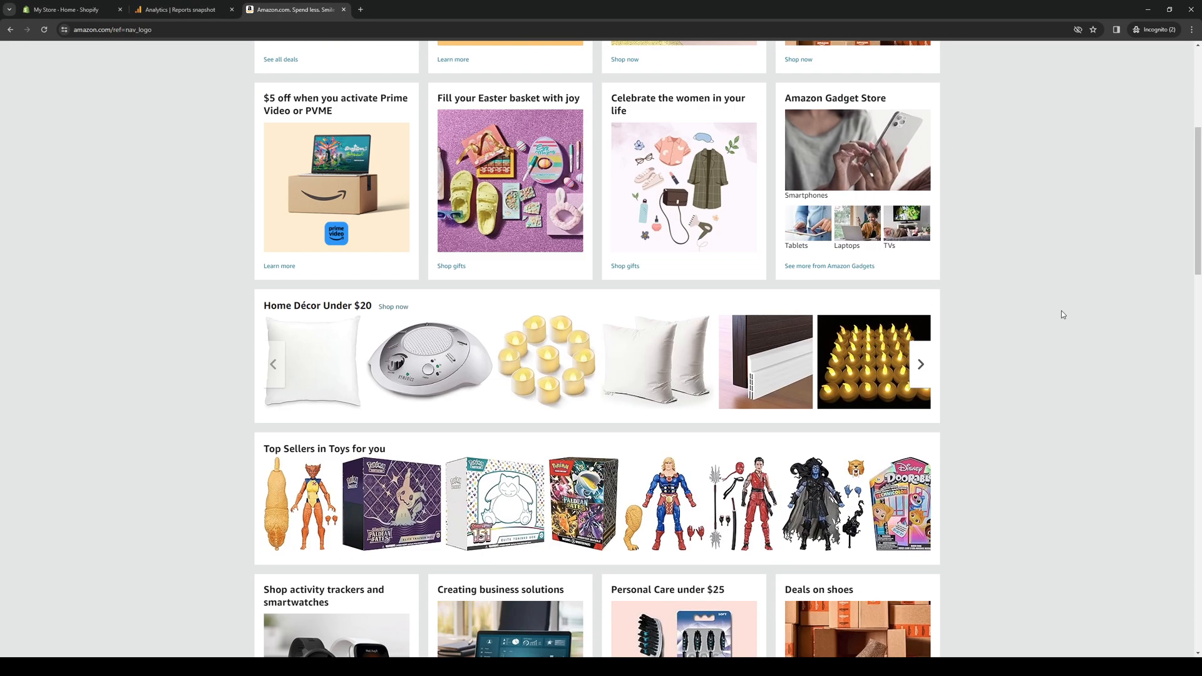
scroll("up", 3)
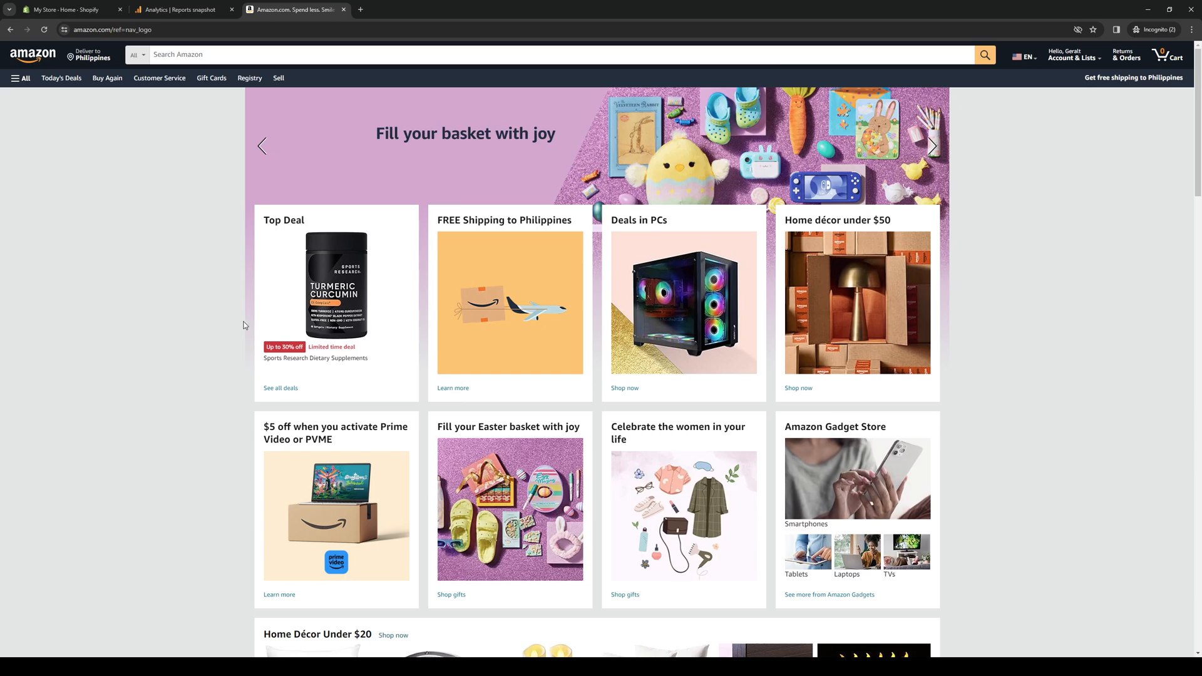
mouse_move(1058, 107)
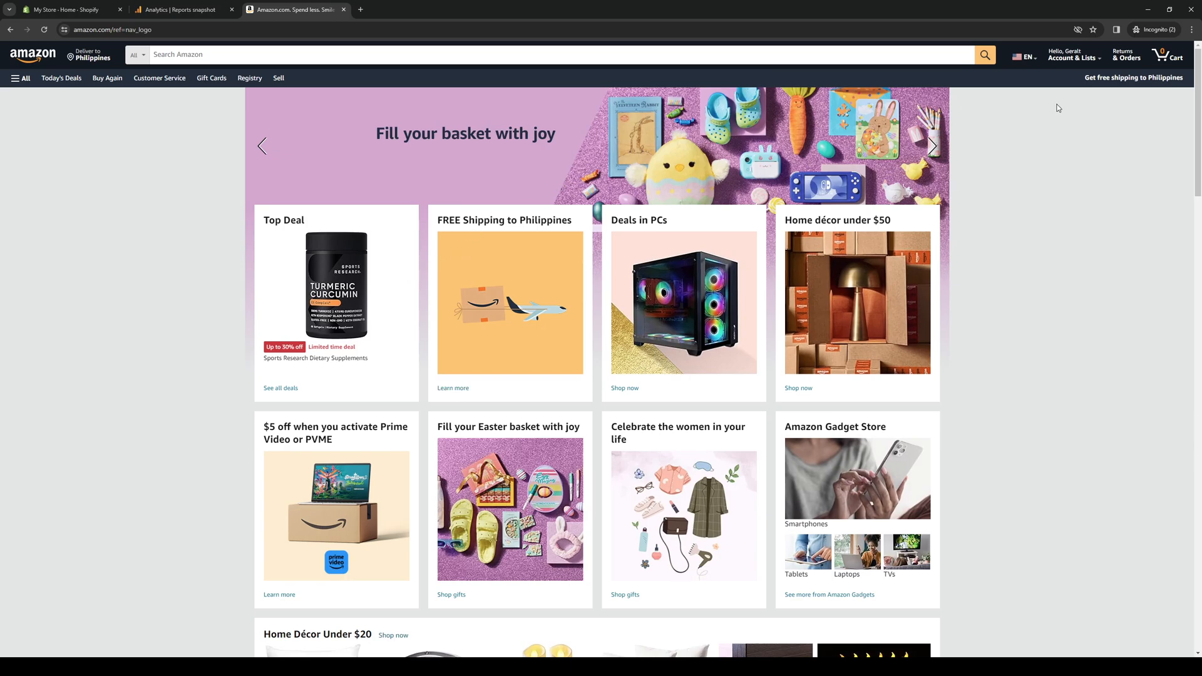
mouse_move(1040, 158)
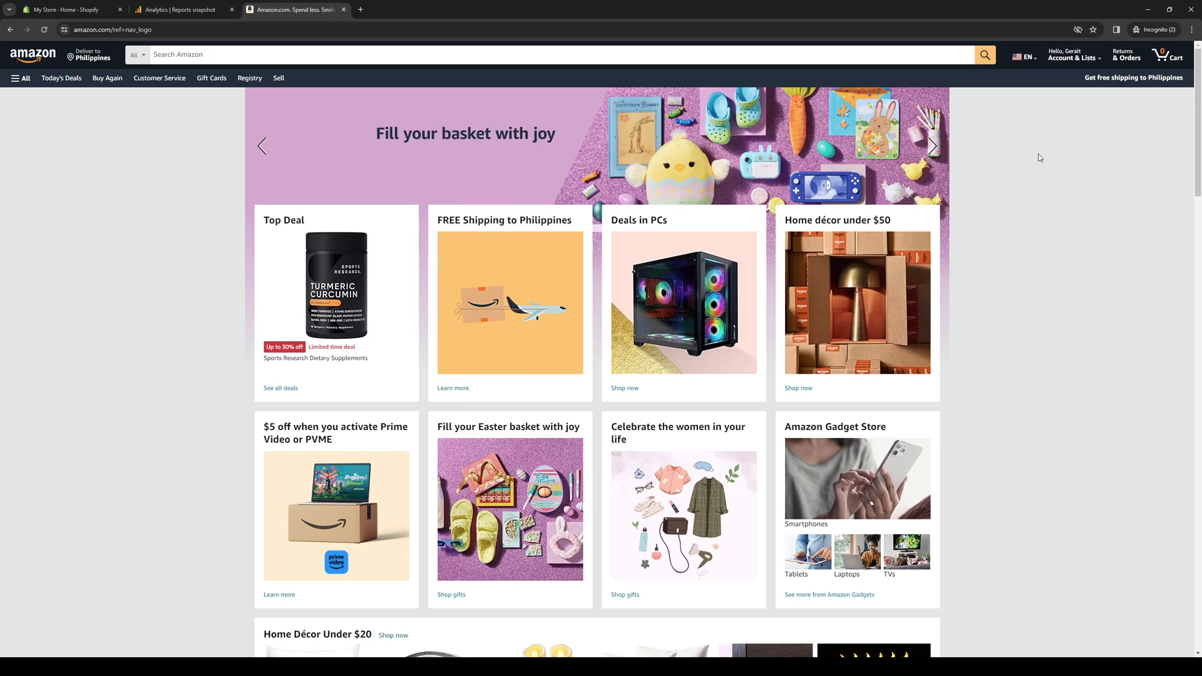
mouse_move(1024, 266)
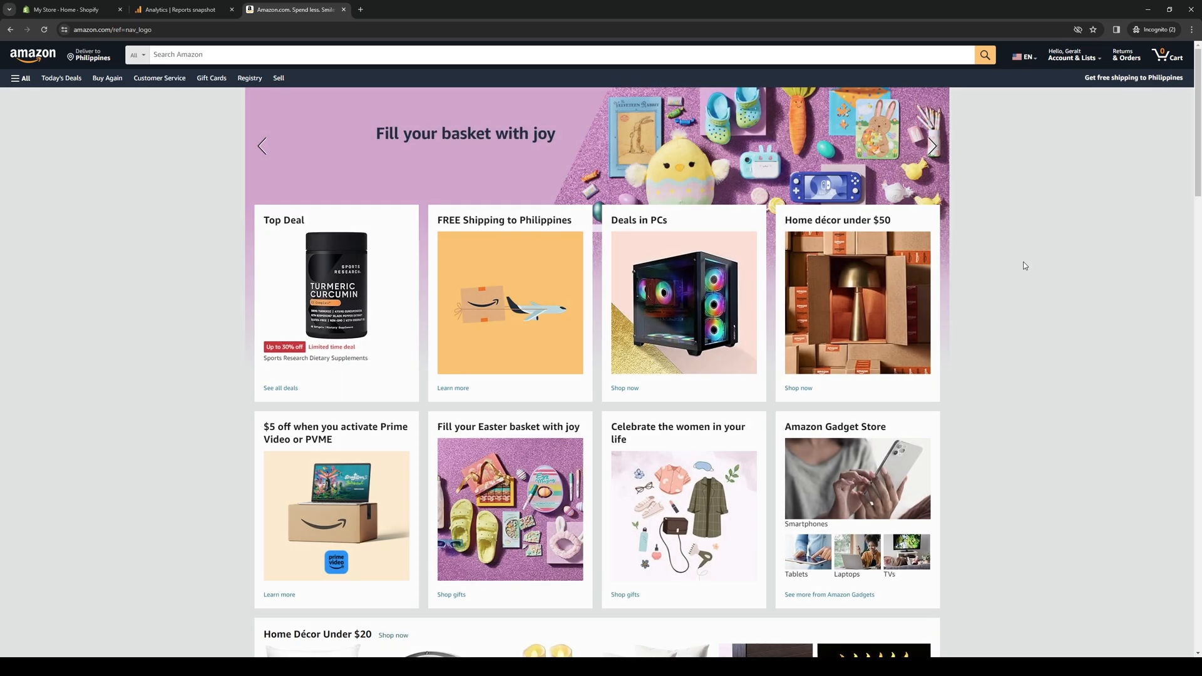
left_click(1074, 58)
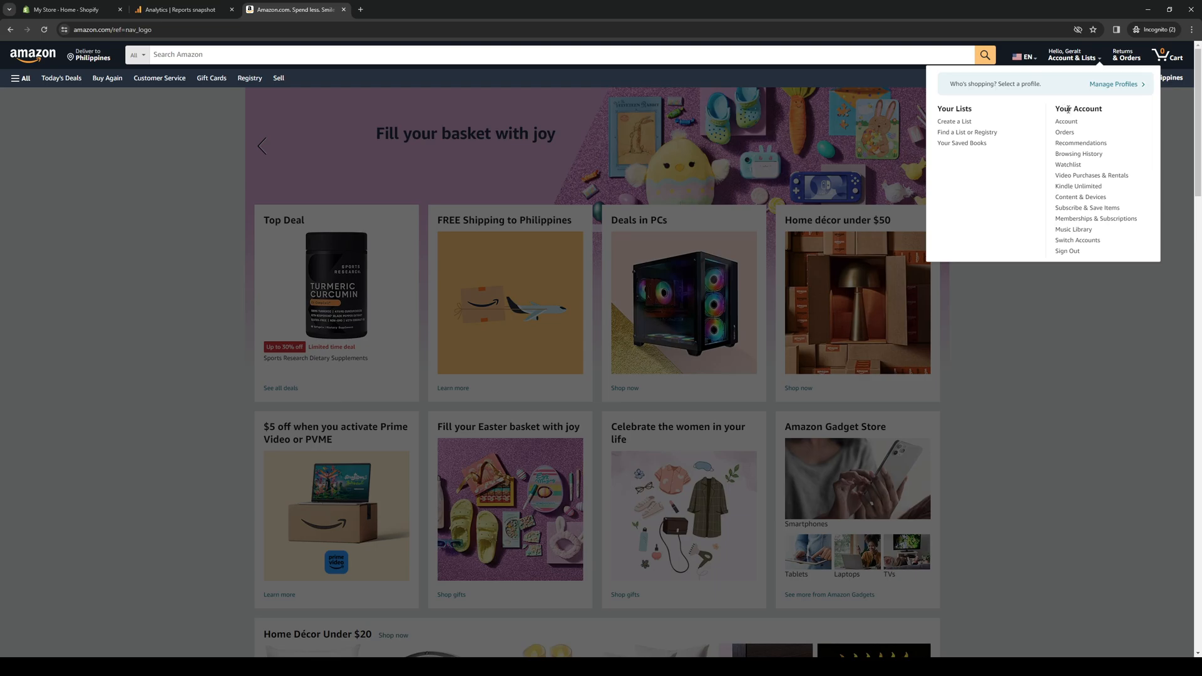
mouse_move(1125, 120)
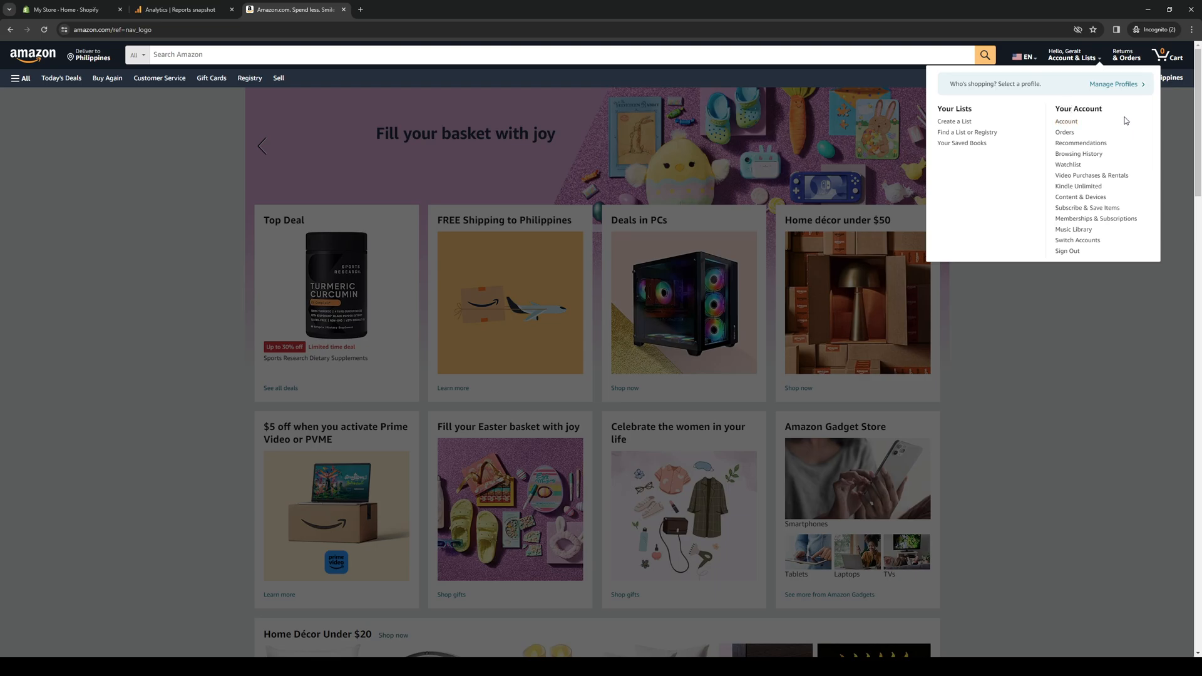
mouse_move(1066, 122)
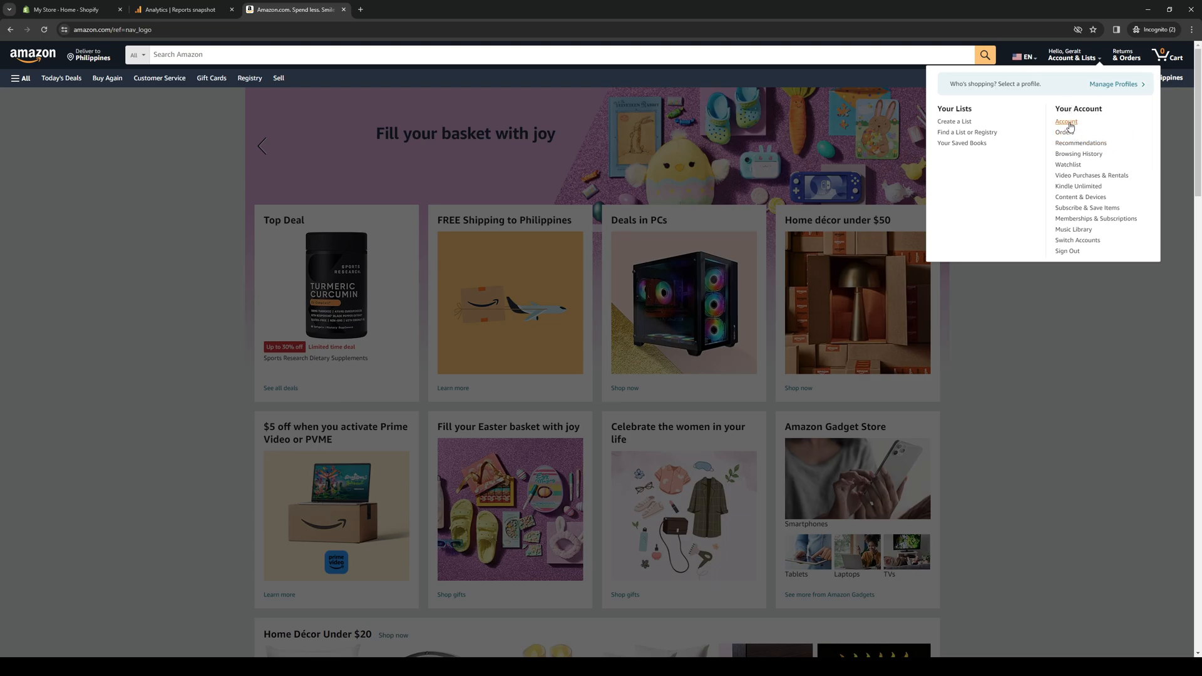
left_click(1065, 121)
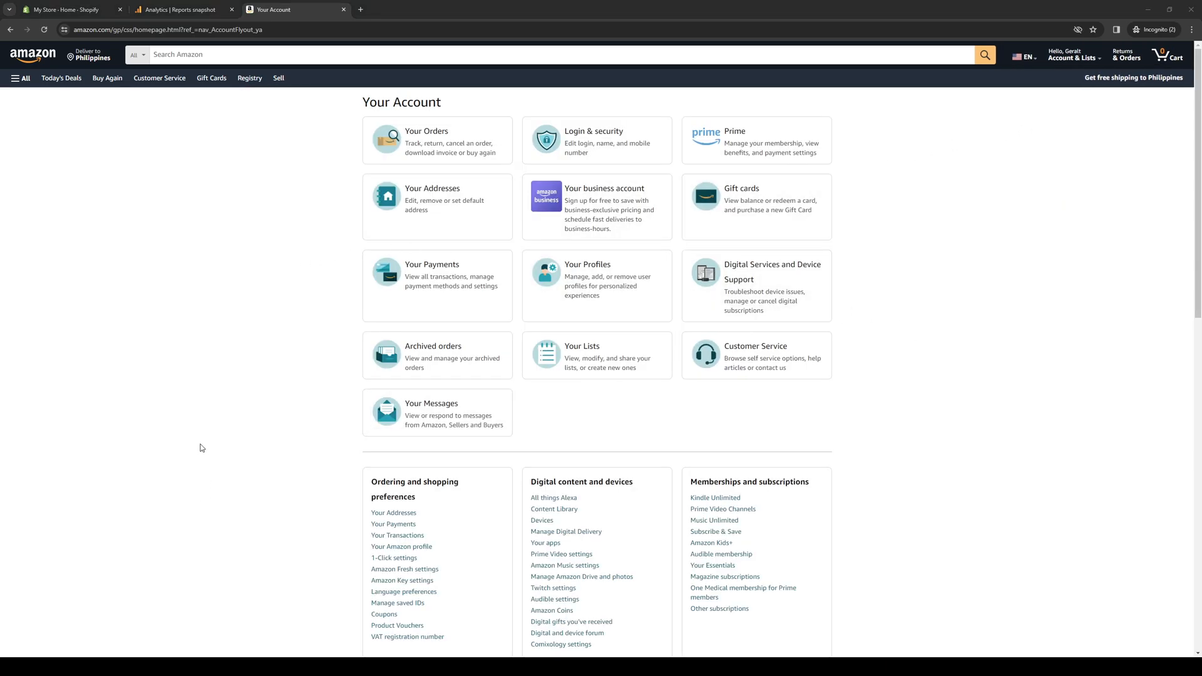
mouse_move(433, 155)
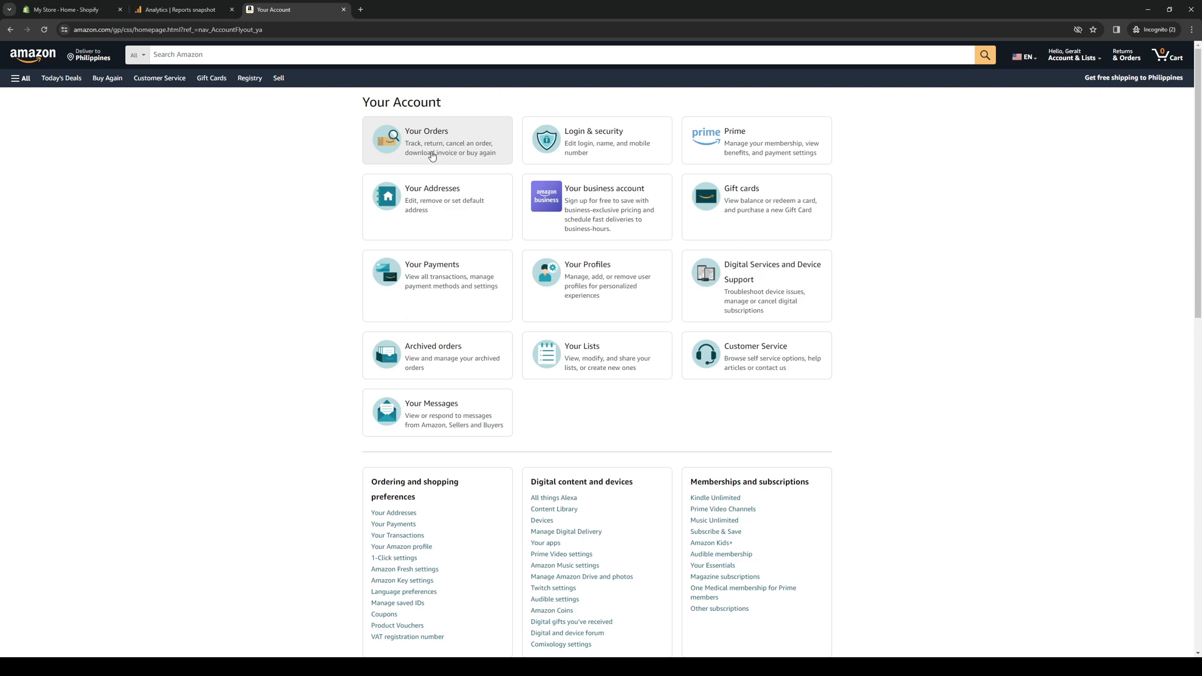
mouse_move(423, 185)
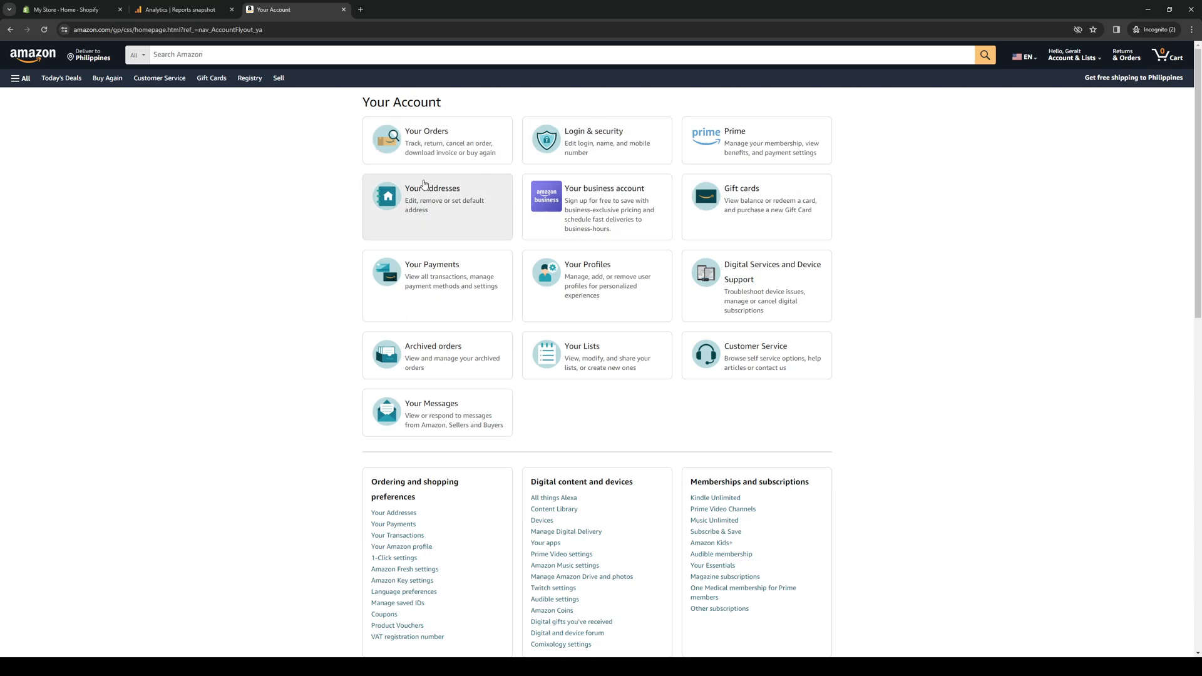
mouse_move(669, 267)
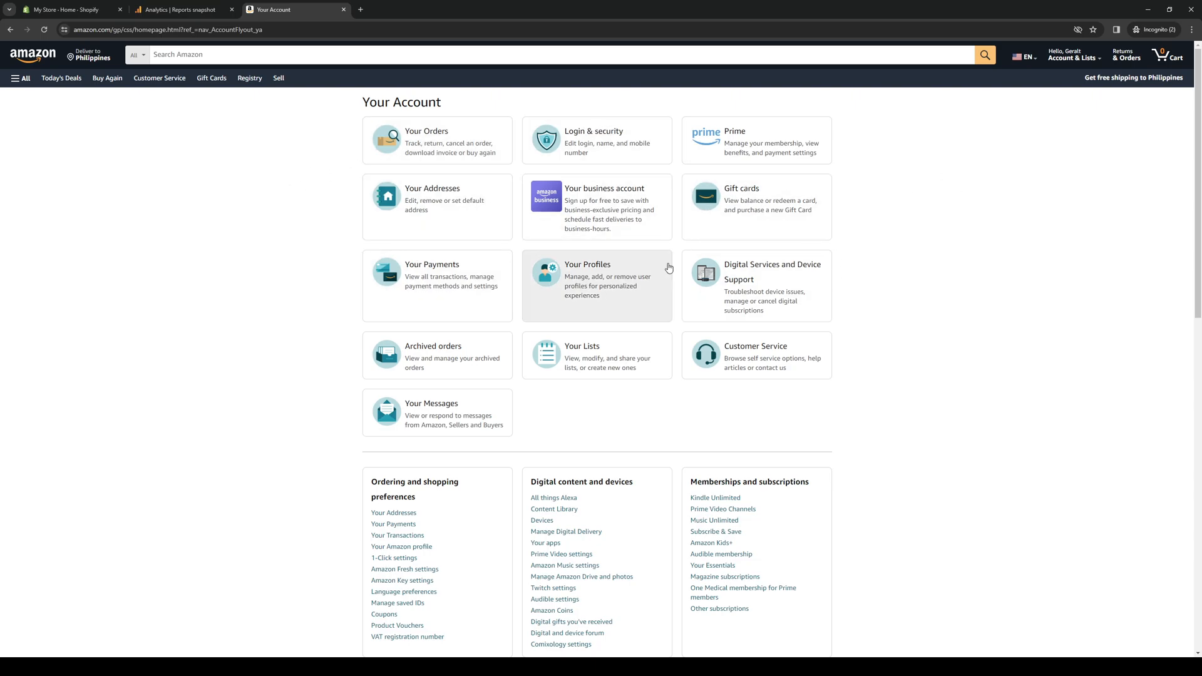
mouse_move(541, 280)
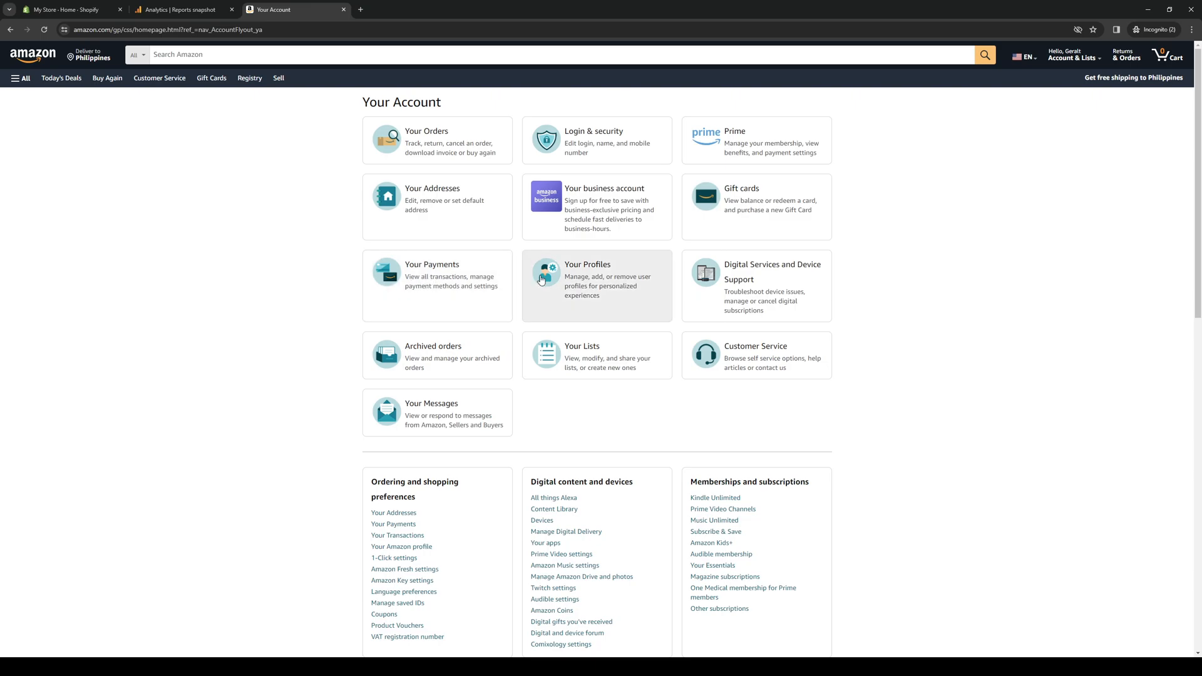
mouse_move(600, 285)
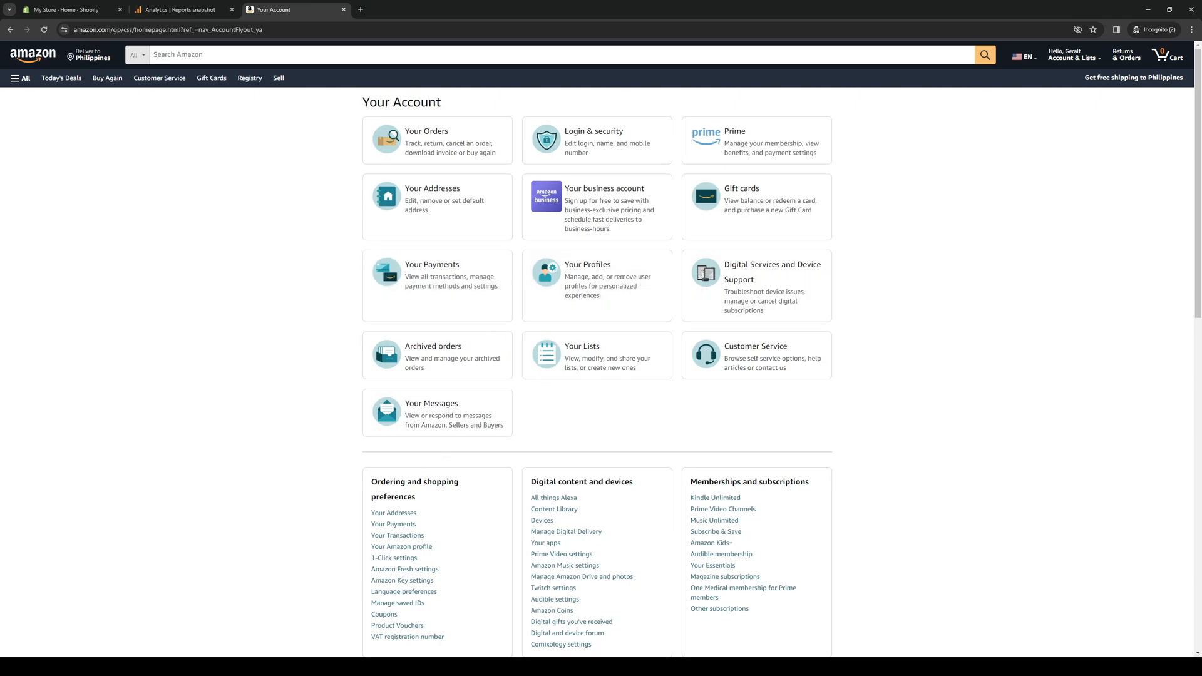
mouse_move(615, 241)
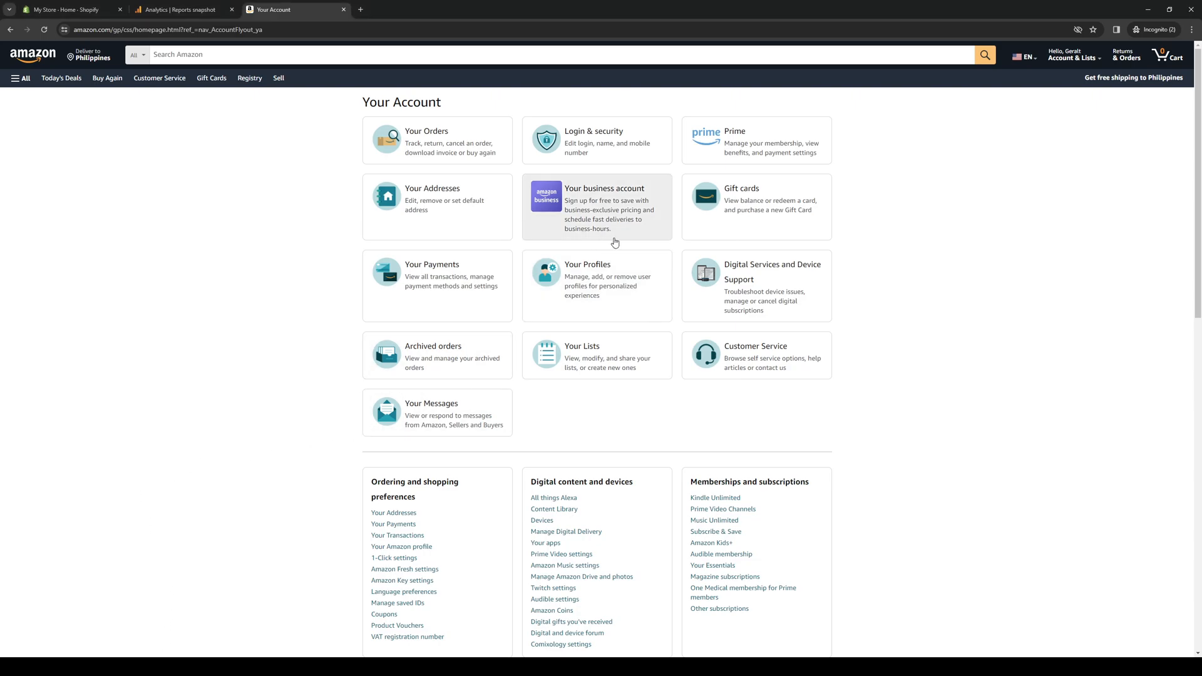
mouse_move(581, 135)
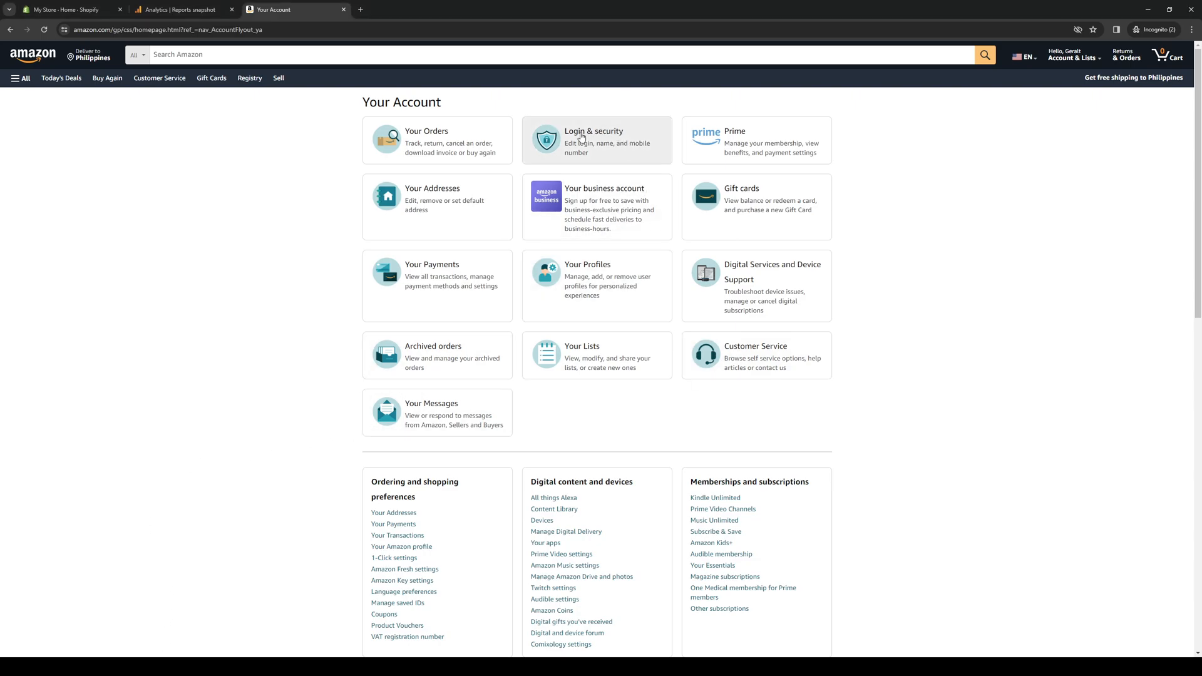
Go to Login & Security and begin turning on 2-step verification
left_click(593, 139)
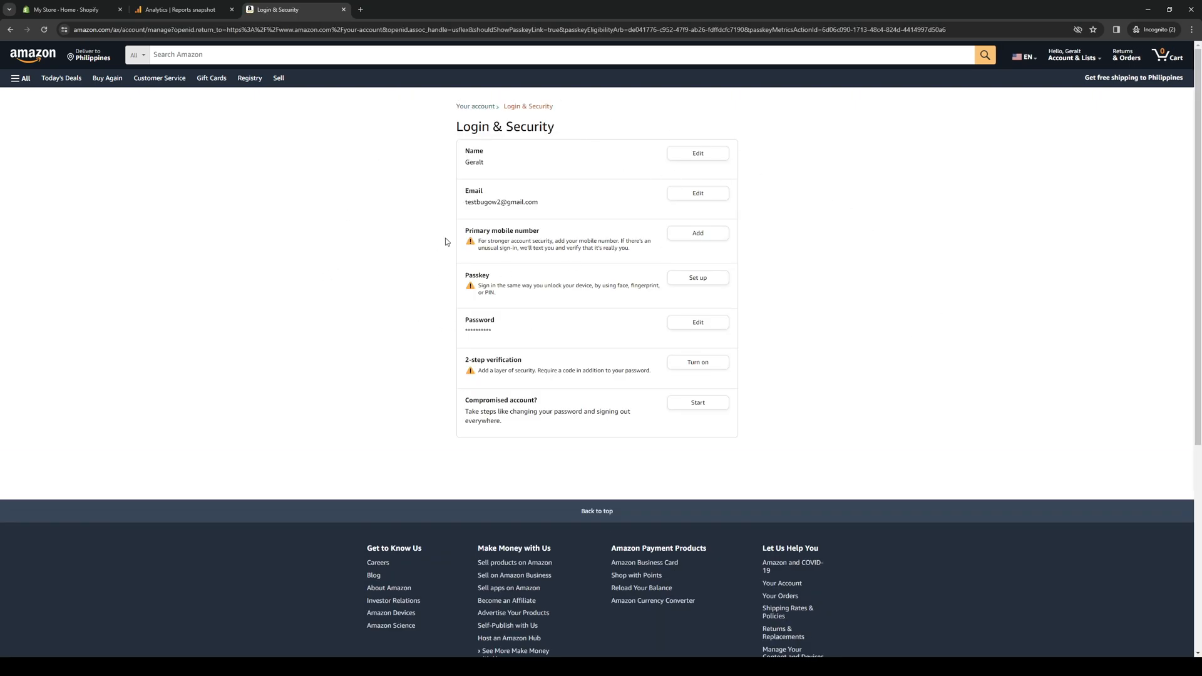
mouse_move(482, 376)
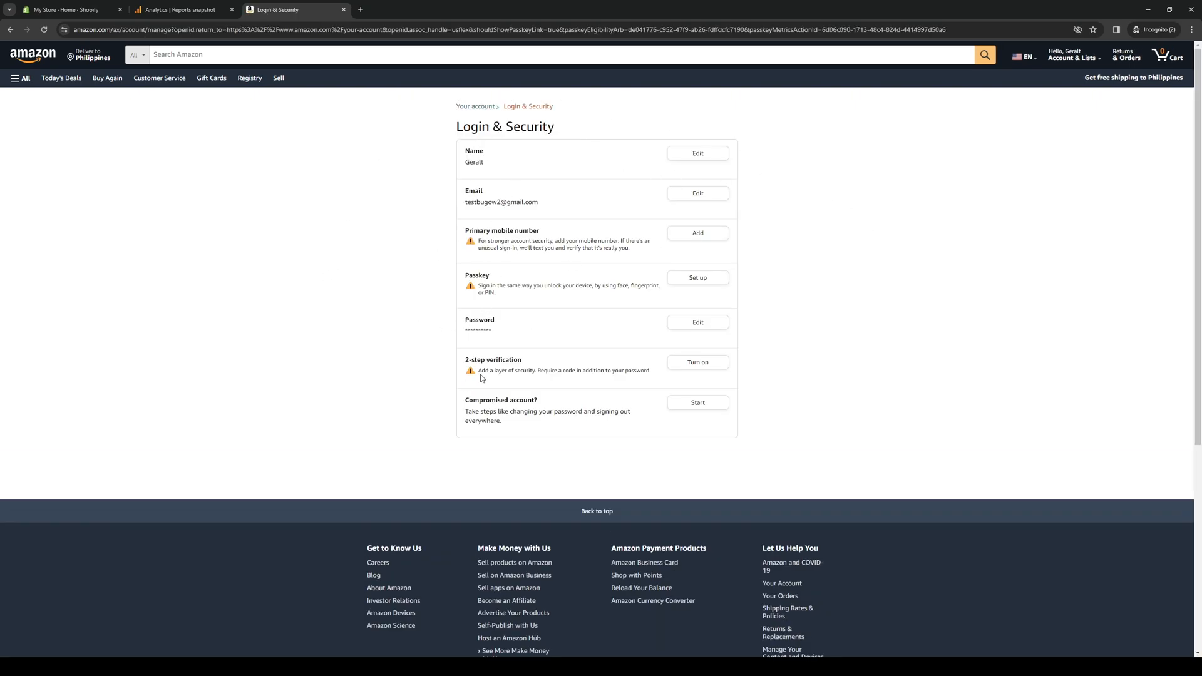
mouse_move(474, 358)
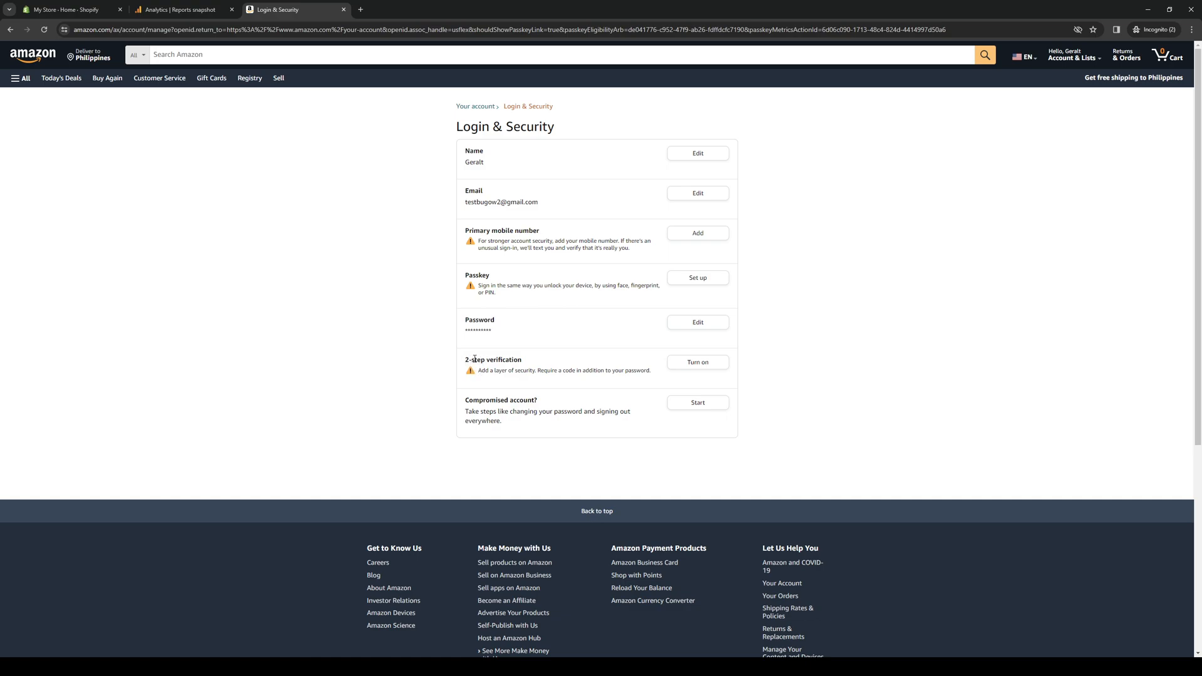
mouse_move(569, 376)
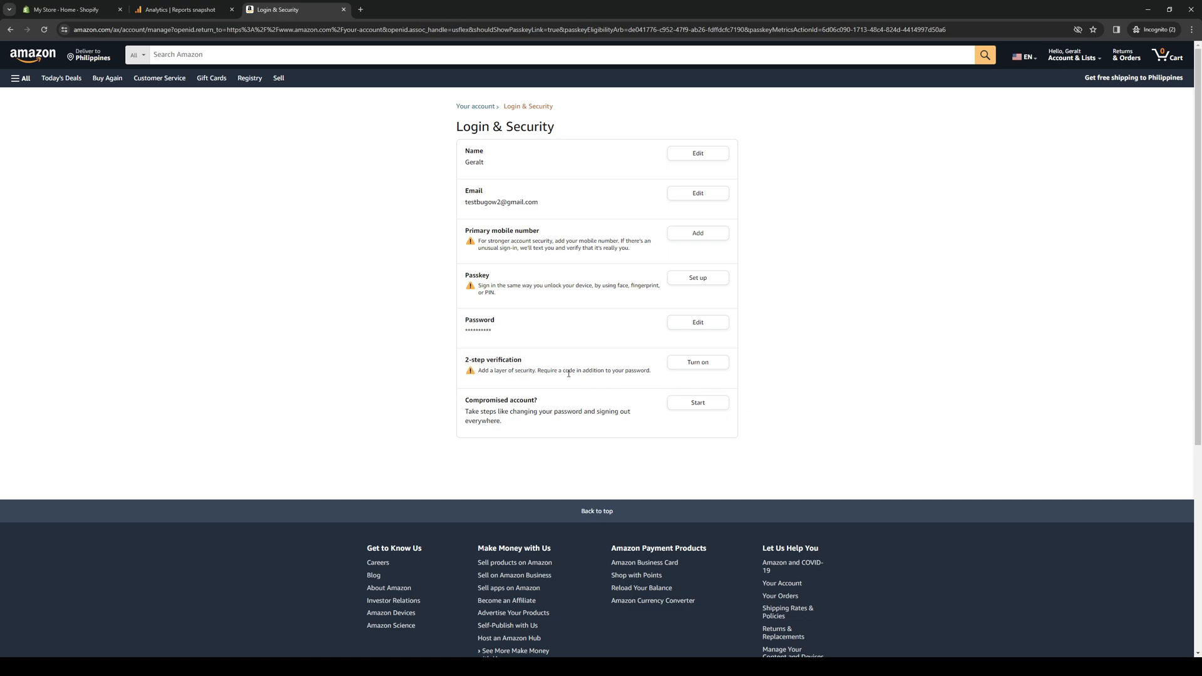
mouse_move(170, 645)
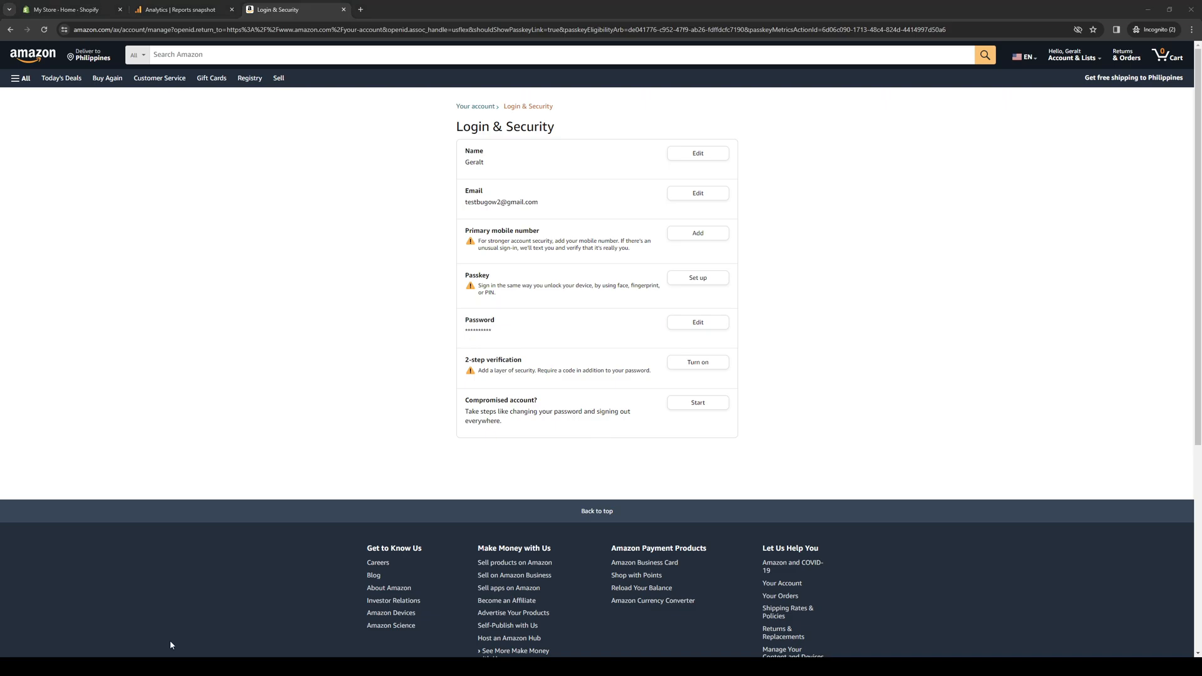
left_click(697, 361)
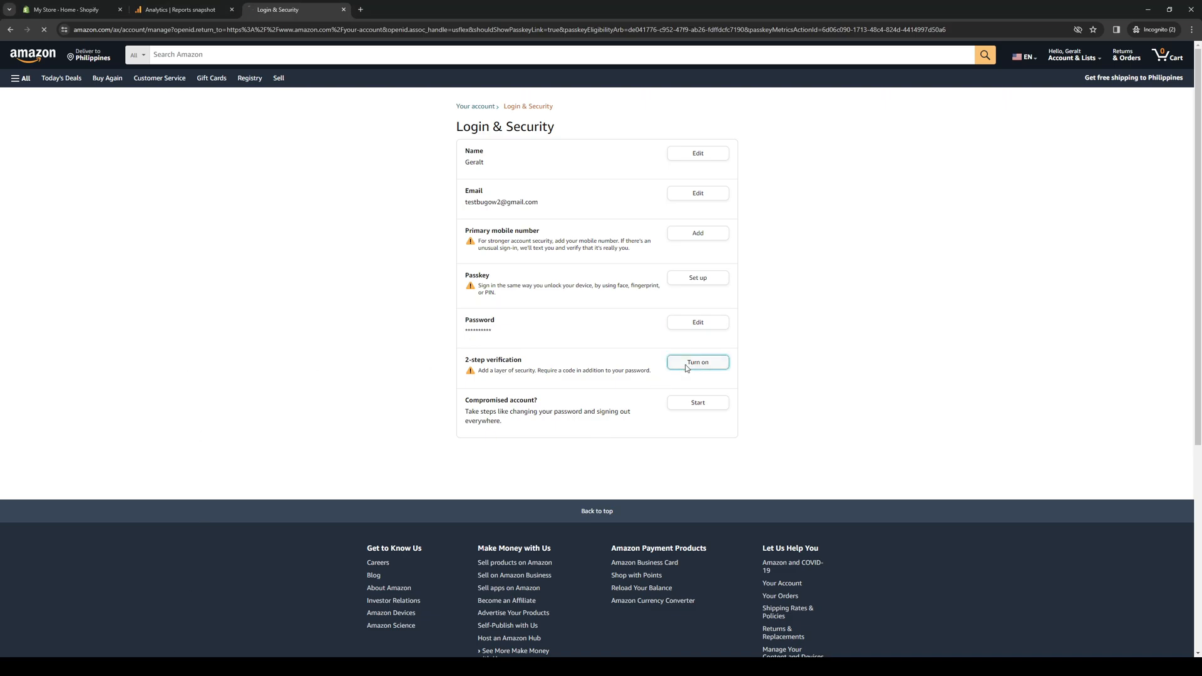
Reach the 2SV enrollment page offering Phone number or Authenticator App setup
left_click(697, 362)
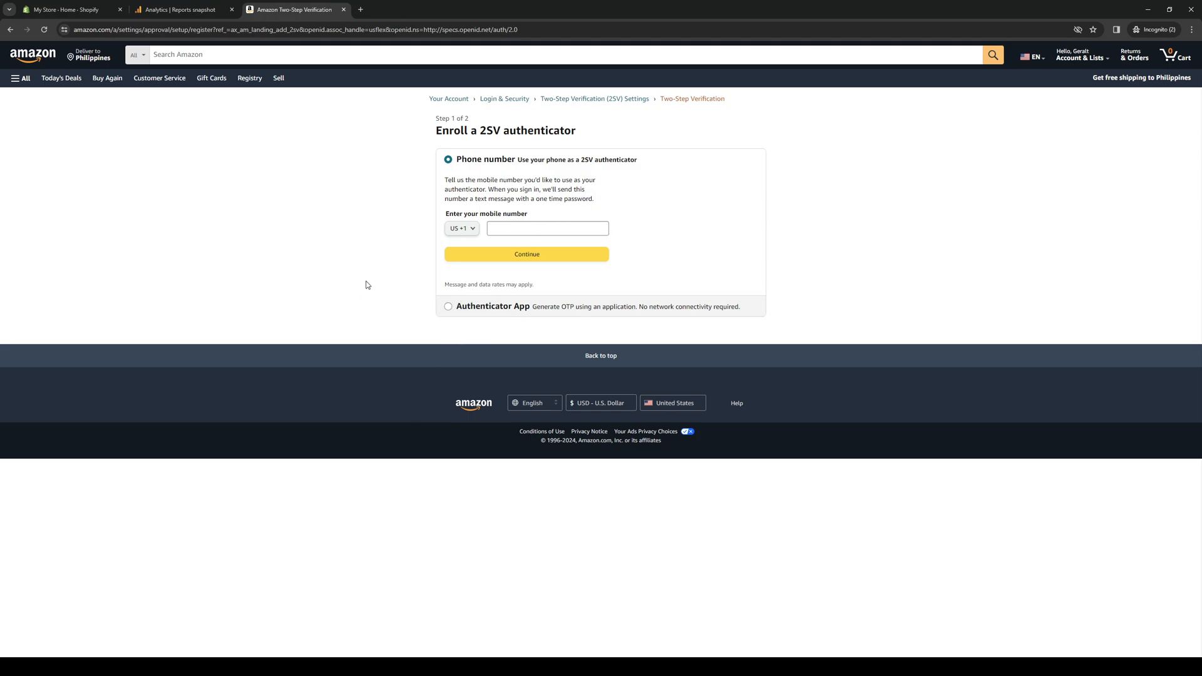
mouse_move(803, 310)
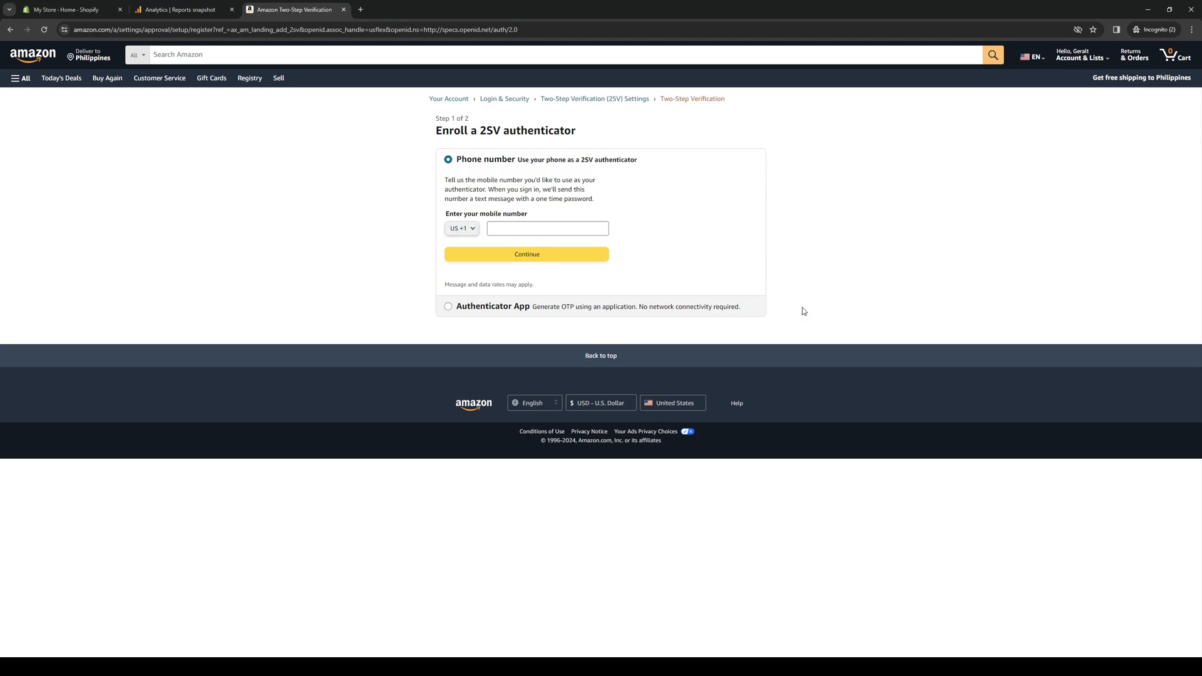
mouse_move(547, 305)
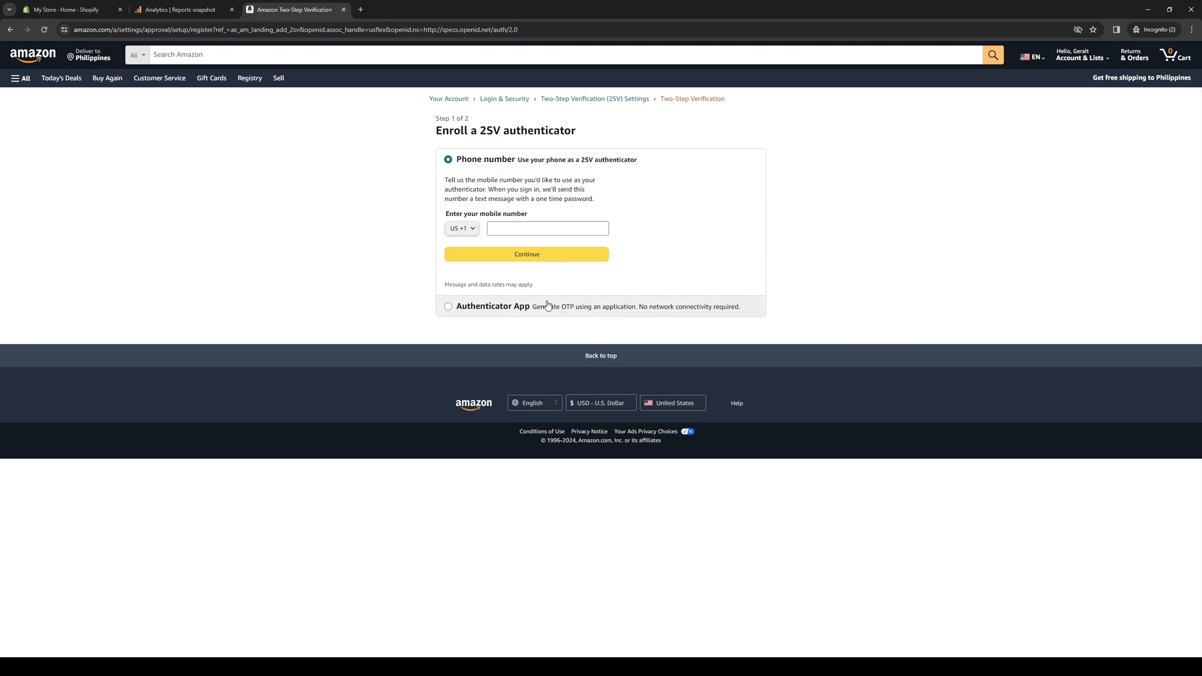
mouse_move(460, 99)
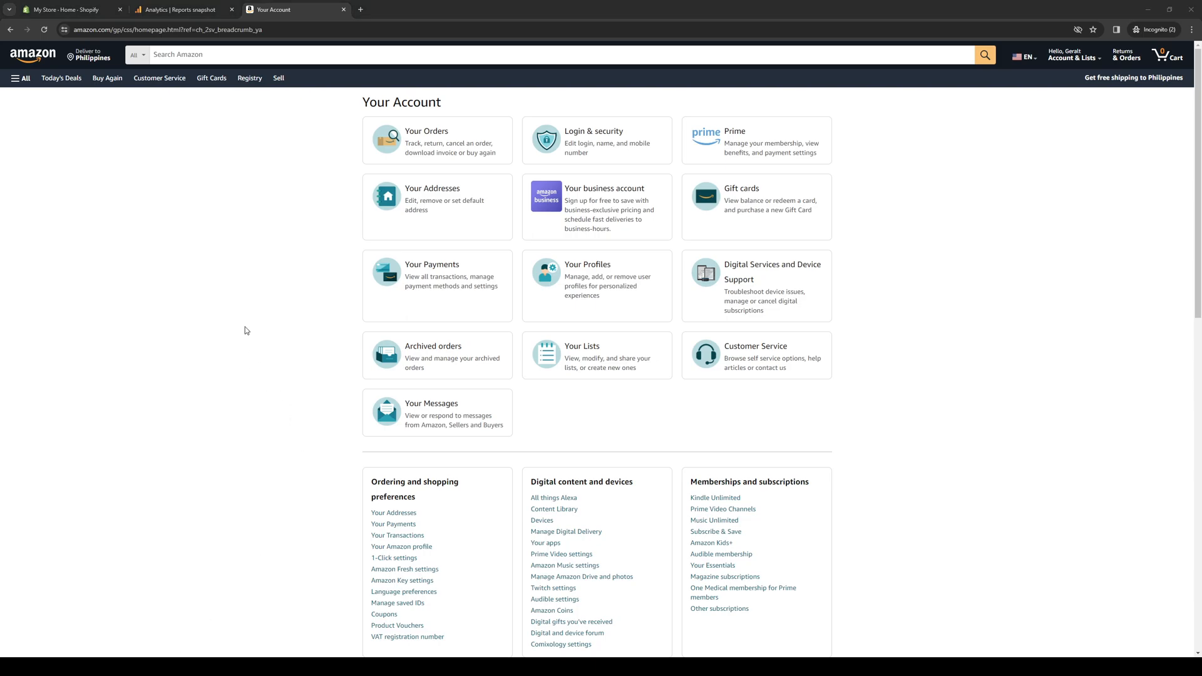
mouse_move(1089, 119)
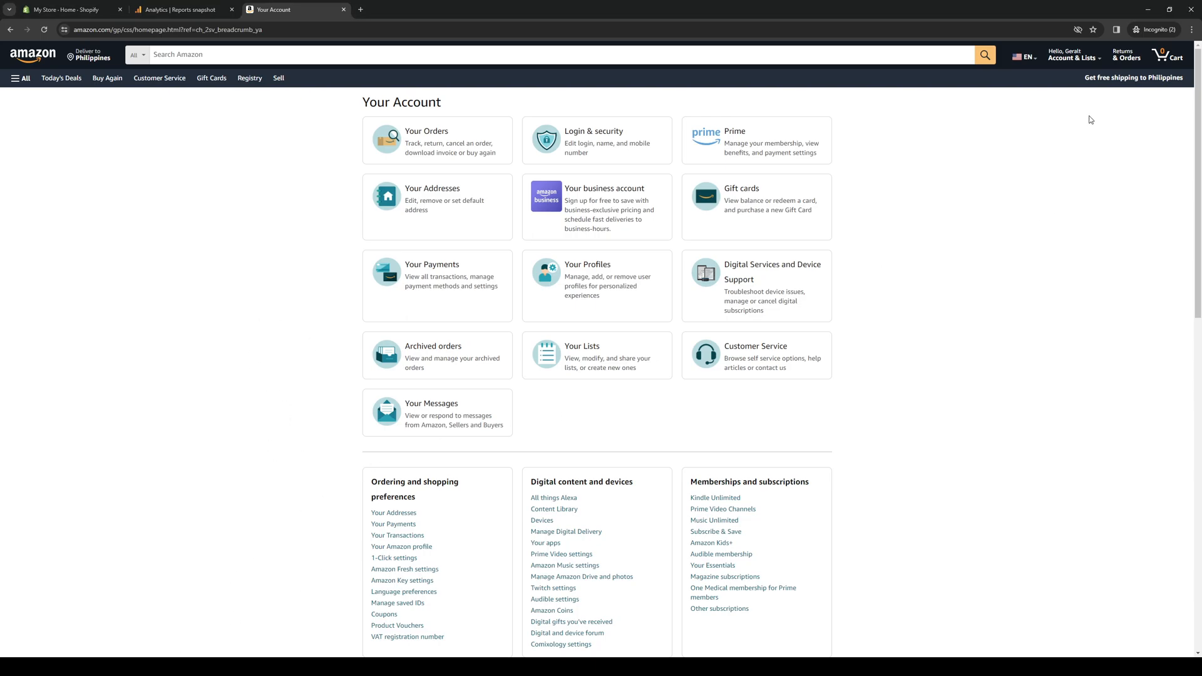
mouse_move(103, 640)
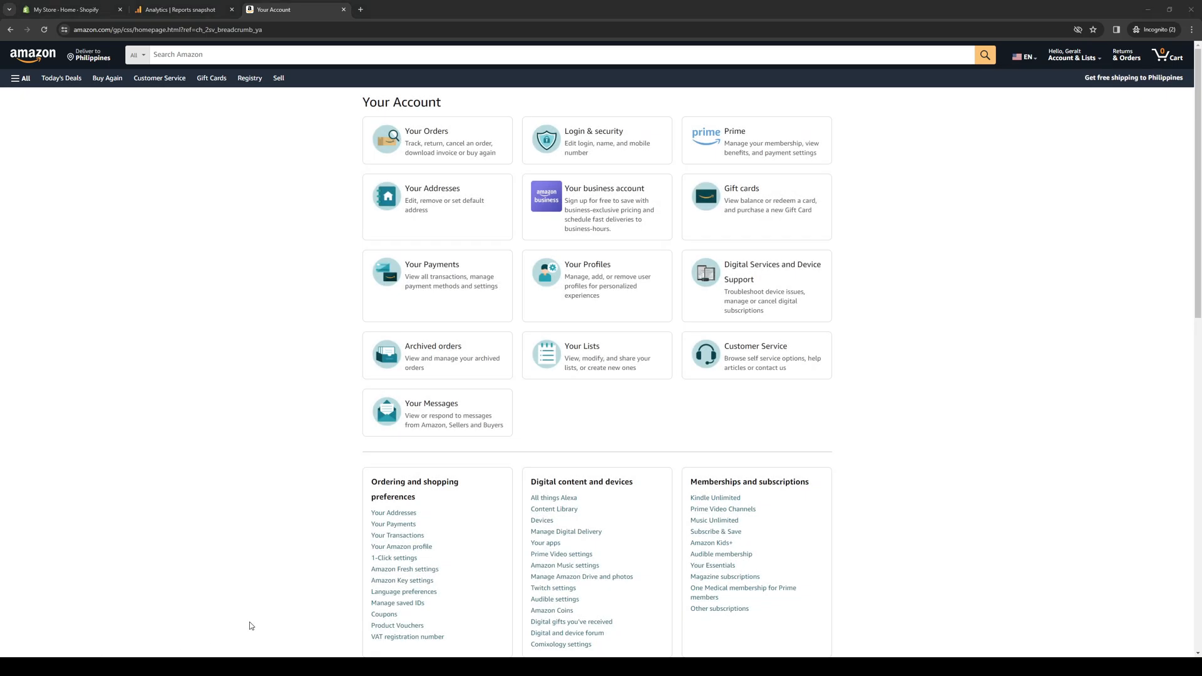
mouse_move(568, 243)
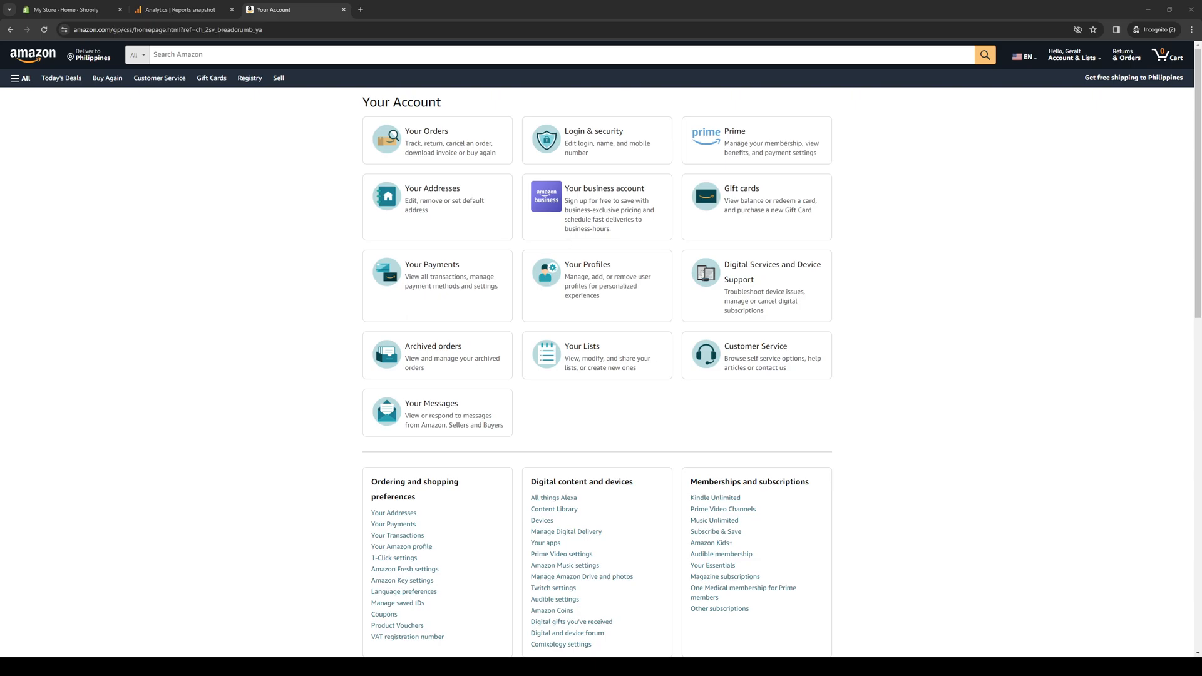
mouse_move(446, 245)
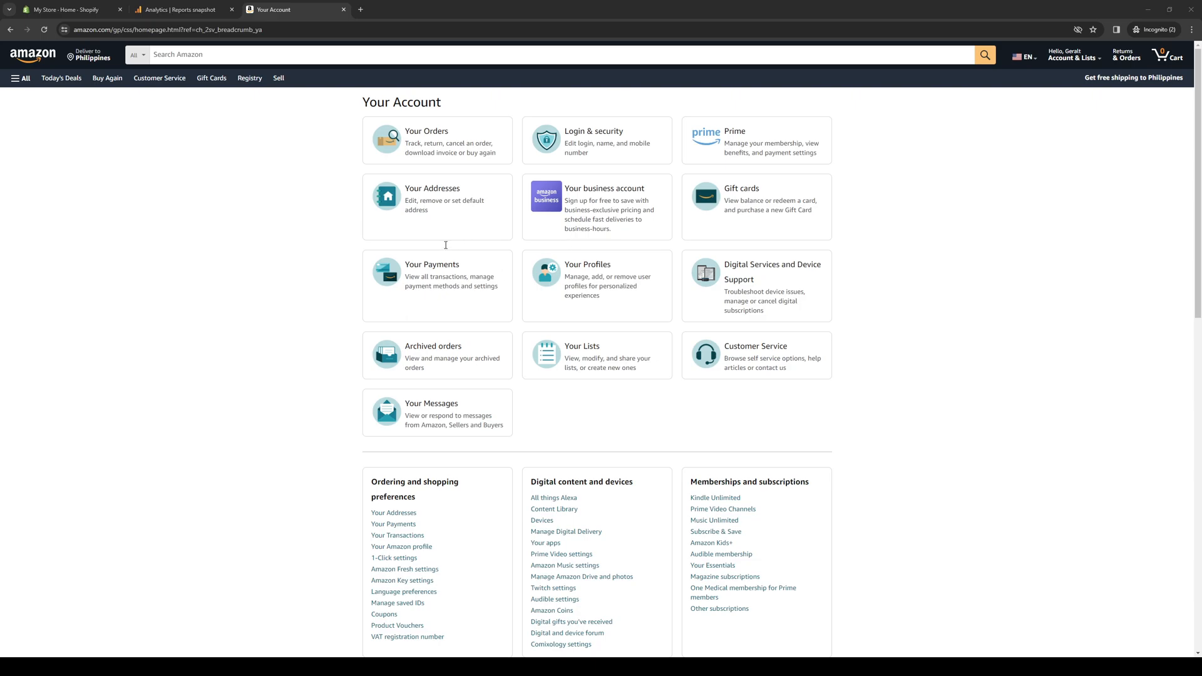